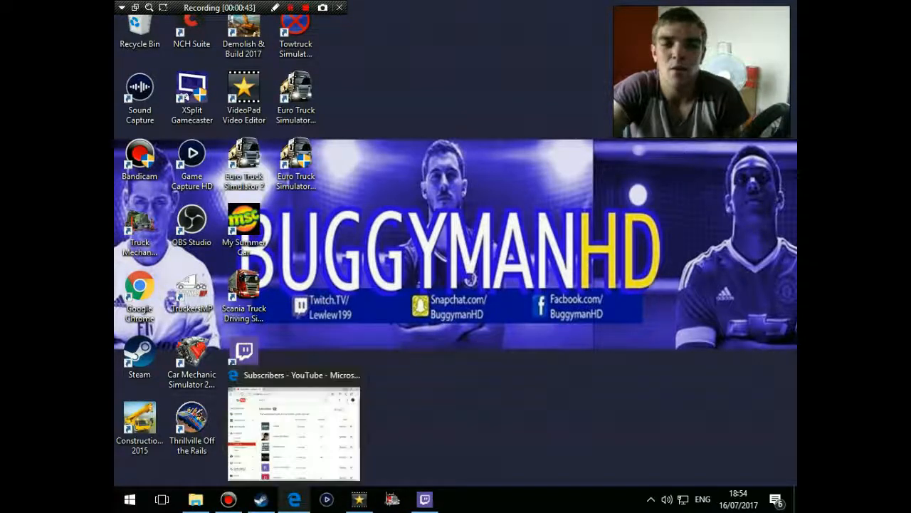
# Bring the Edge 'Subscribers - YouTube' window to the front from the taskbar preview.
pyautogui.click(293, 427)
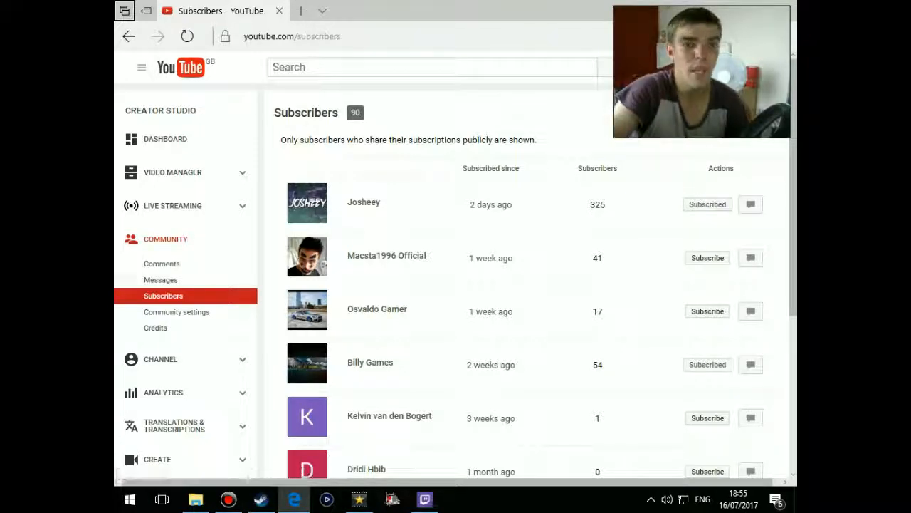
pyautogui.moveTo(163, 263)
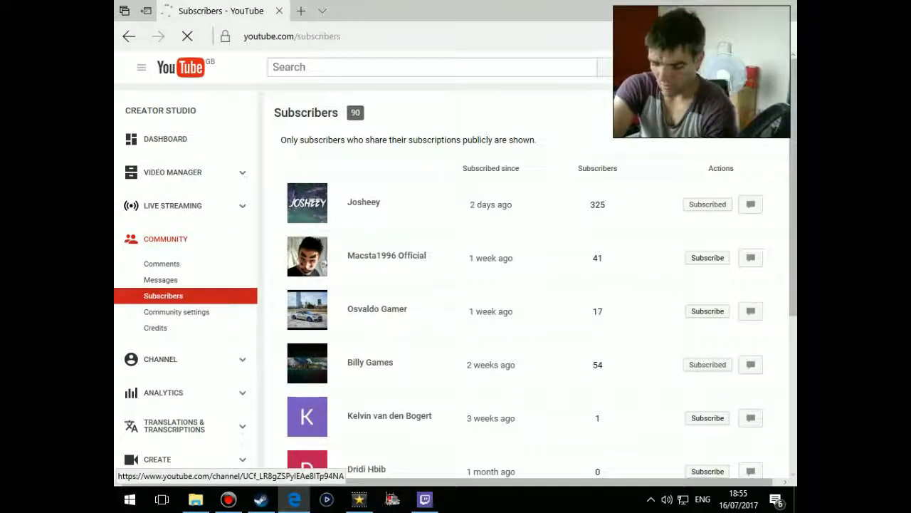
# From the live streaming dashboard, reach Manage moderators via the Live chat menu.
pyautogui.click(173, 205)
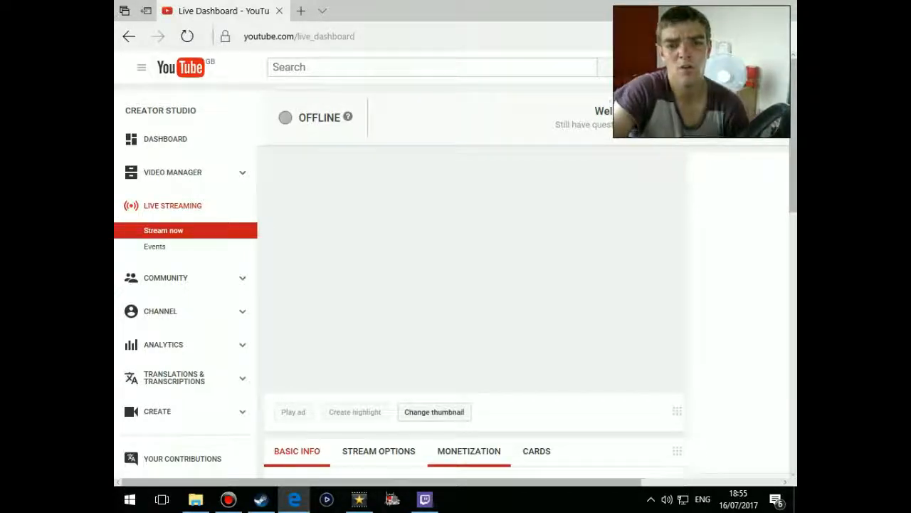
pyautogui.scroll(-3)
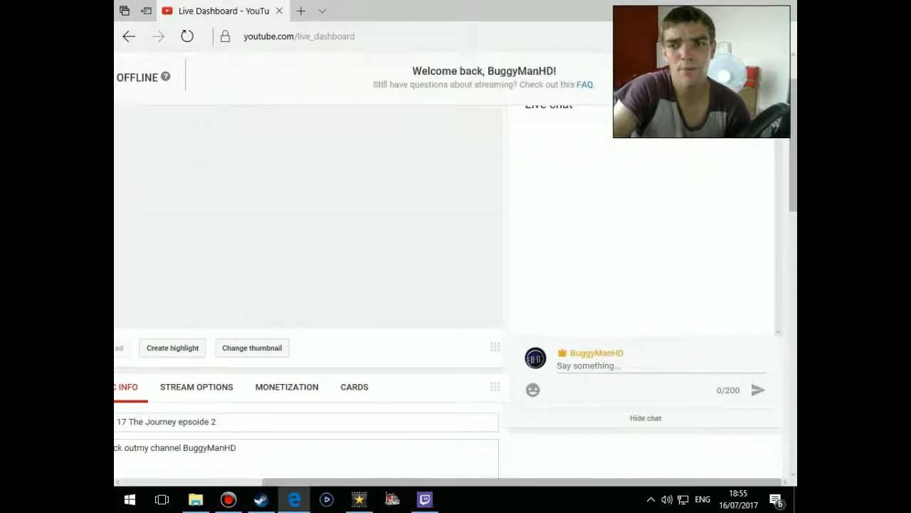
pyautogui.click(763, 168)
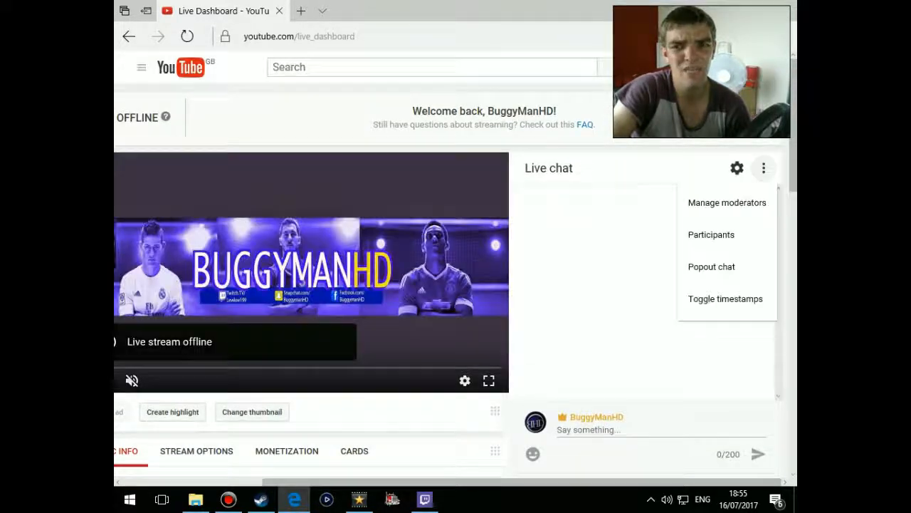
pyautogui.click(300, 11)
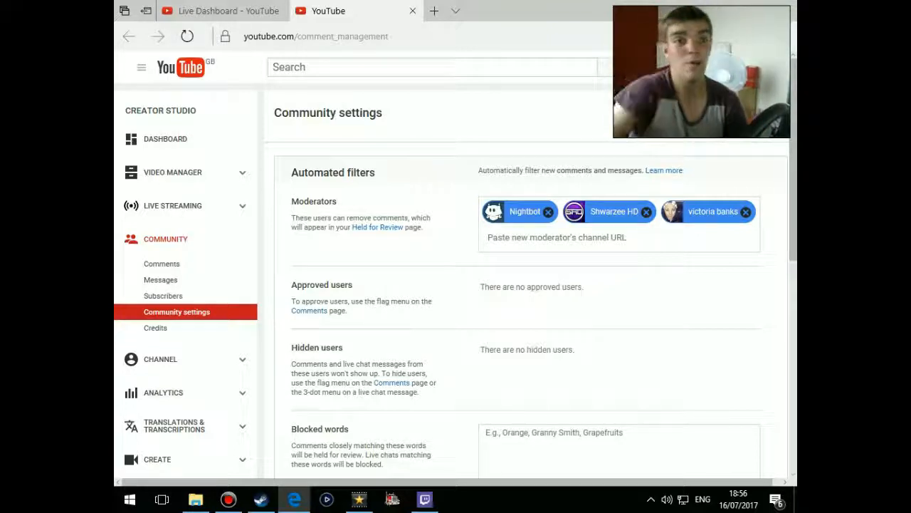
pyautogui.moveTo(159, 279)
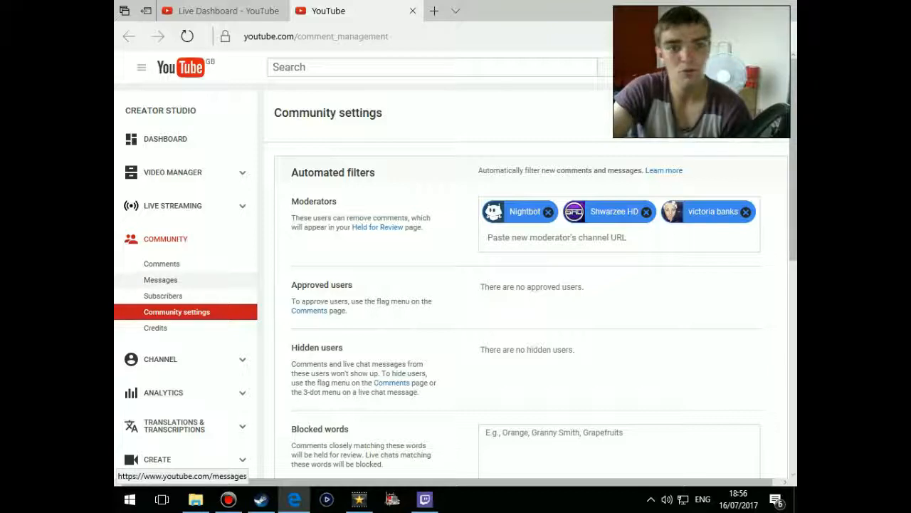
pyautogui.moveTo(163, 295)
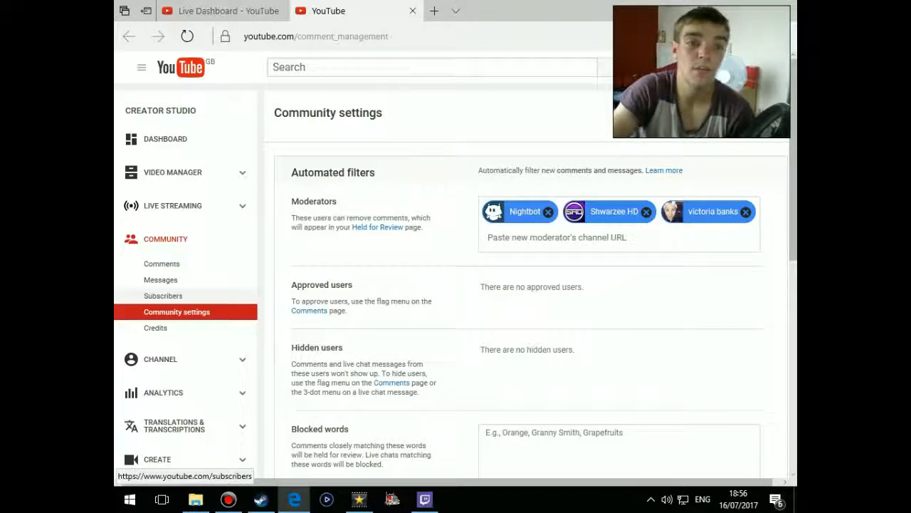
# Return to the Subscribers list from the Community sidebar.
pyautogui.click(162, 294)
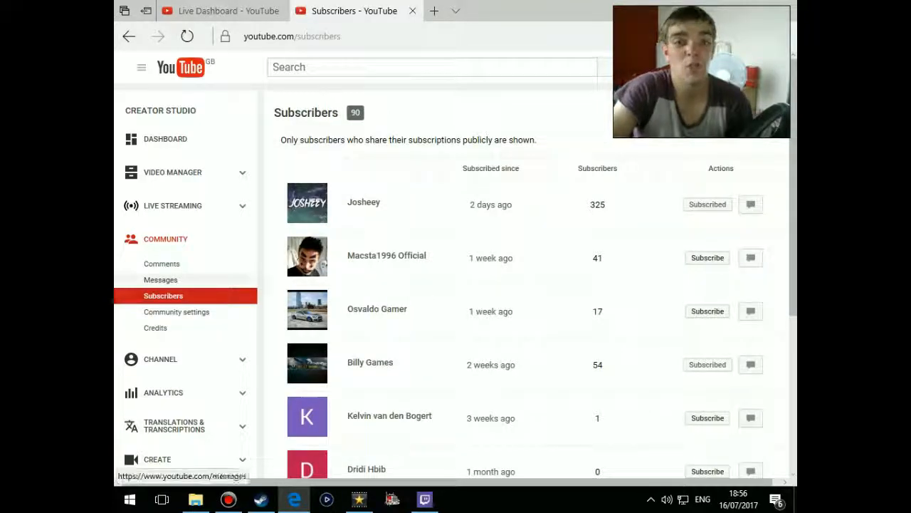